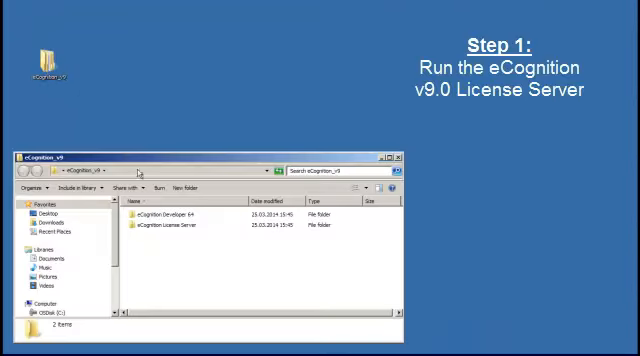
Run Setup.exe from the eCognition License Server folder to start its installer.
{"action": "double_click", "coordinate": [192, 227]}
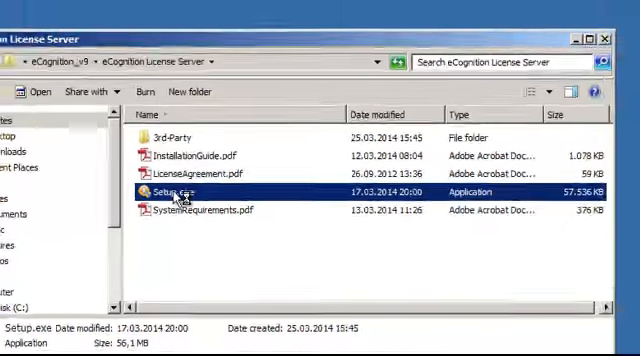
{"action": "double_click", "coordinate": [168, 191]}
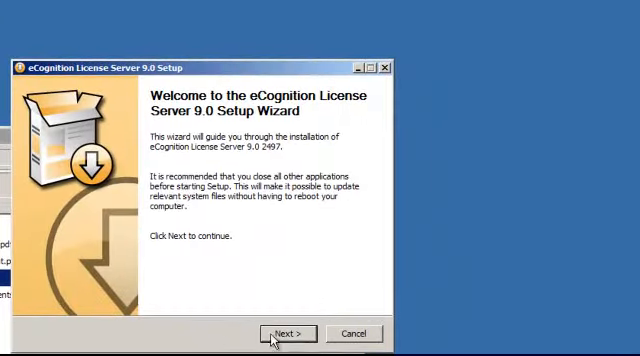
Install License Server 9.0 with the default Trimble Start Menu folder and install location.
{"action": "left_click", "coordinate": [286, 333]}
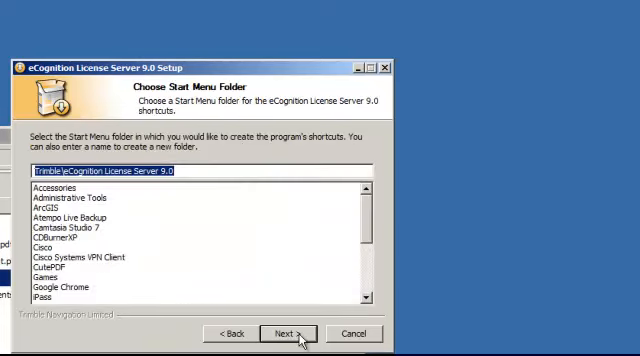
{"action": "left_click", "coordinate": [293, 333]}
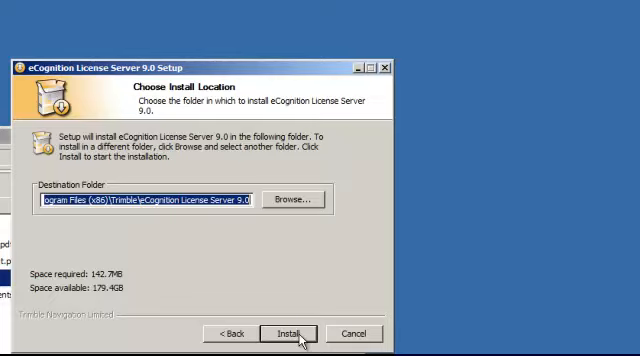
{"action": "left_click", "coordinate": [290, 333]}
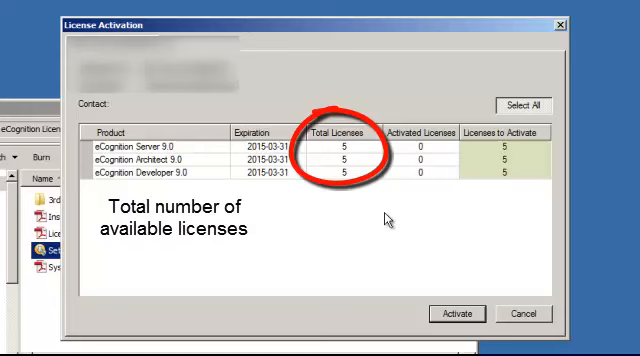
{"action": "mouse_move", "coordinate": [529, 150]}
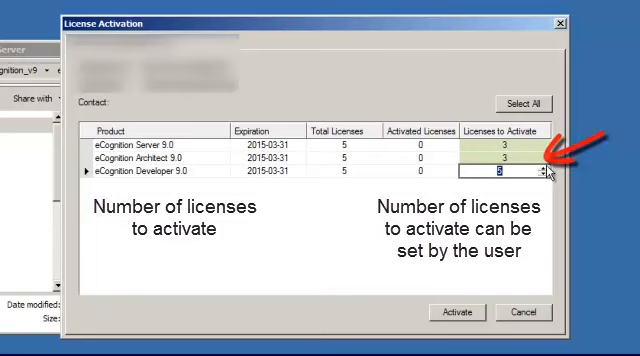
Activate all 5 licenses for eCognition Server, Architect and Developer 9.0.
{"action": "left_click", "coordinate": [516, 103]}
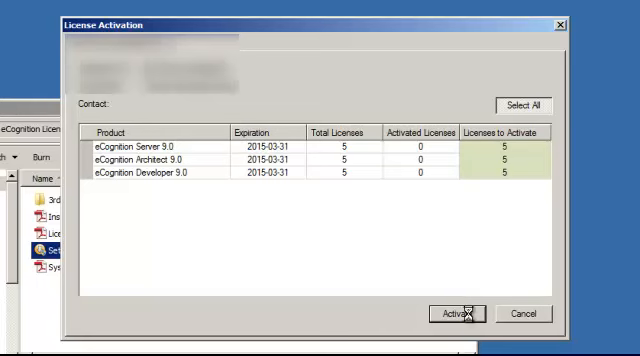
{"action": "left_click", "coordinate": [457, 313]}
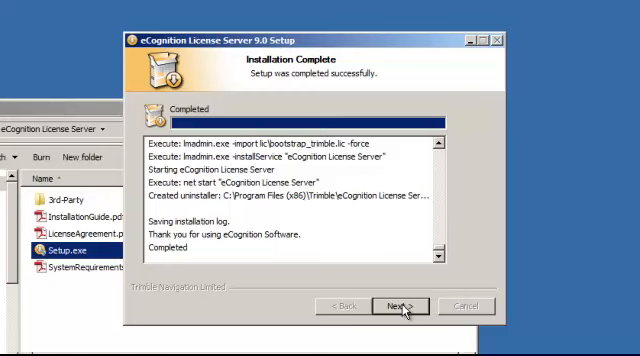
Close the License Server 9.0 wizard after its successful installation, returning to eCognition_v9.
{"action": "left_click", "coordinate": [399, 306]}
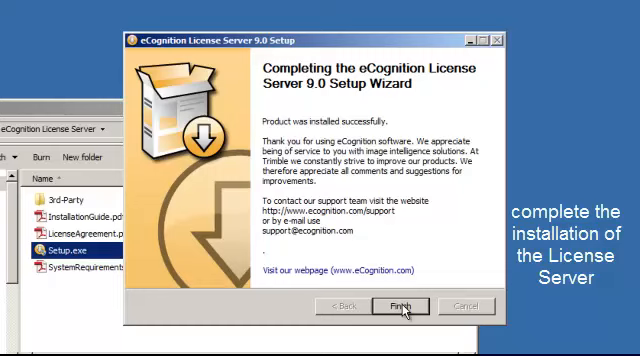
{"action": "left_click", "coordinate": [393, 306]}
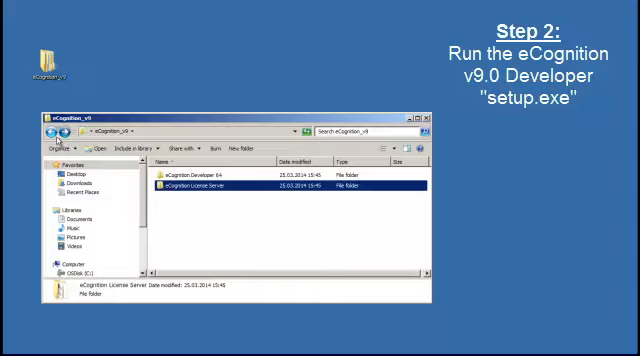
Open the eCognition Developer 64 folder to reach its Setup.exe.
{"action": "double_click", "coordinate": [204, 172]}
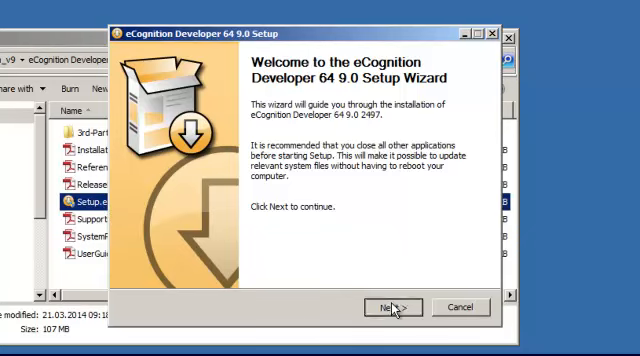
Choose Localhost licensing and connect Developer 64 setup to the local license server.
{"action": "left_click", "coordinate": [387, 306]}
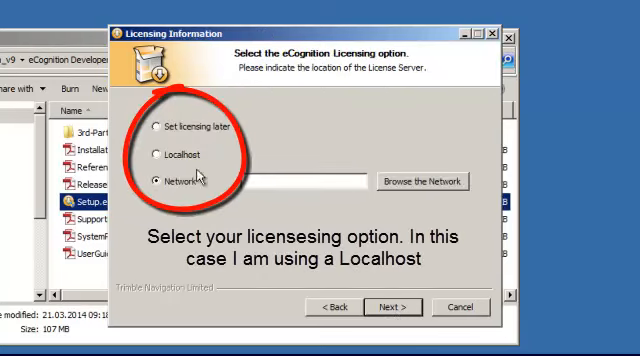
{"action": "left_click", "coordinate": [158, 154]}
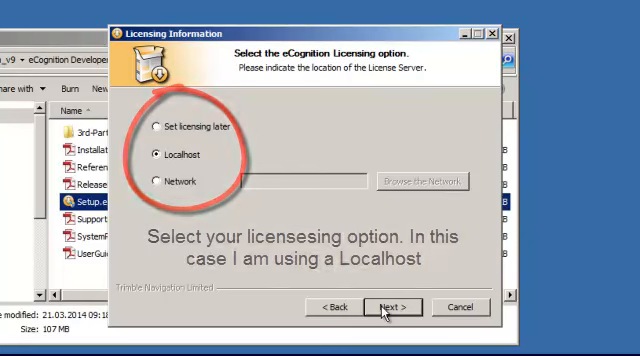
{"action": "left_click", "coordinate": [385, 307]}
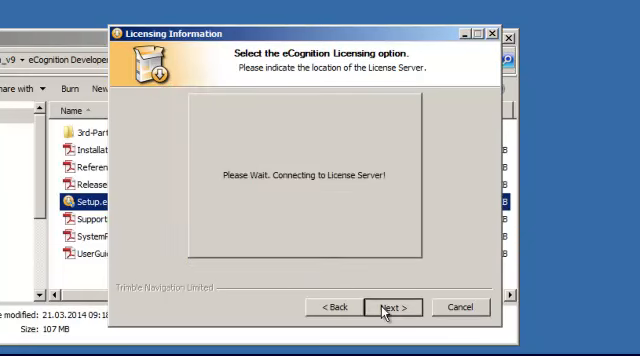
{"action": "left_click", "coordinate": [381, 307]}
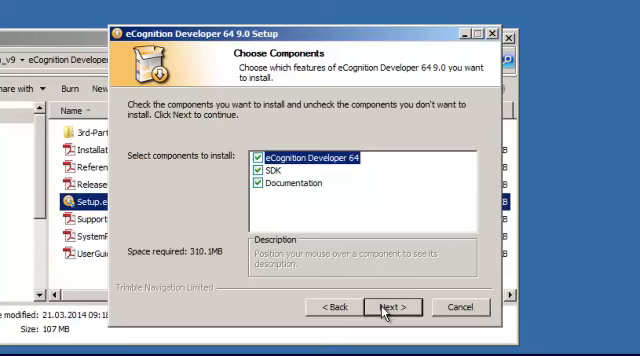
Install Developer 64 9.0 with all three components, default Start Menu folder and location.
{"action": "left_click", "coordinate": [388, 306]}
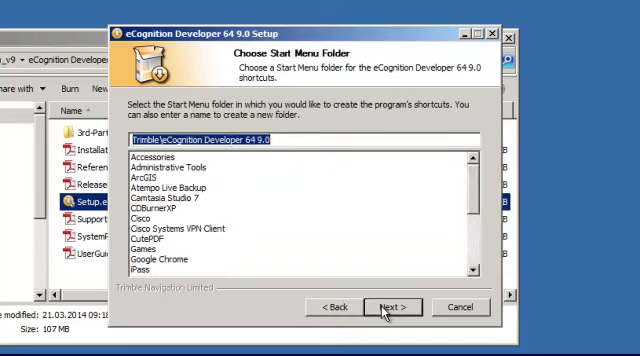
{"action": "left_click", "coordinate": [388, 307]}
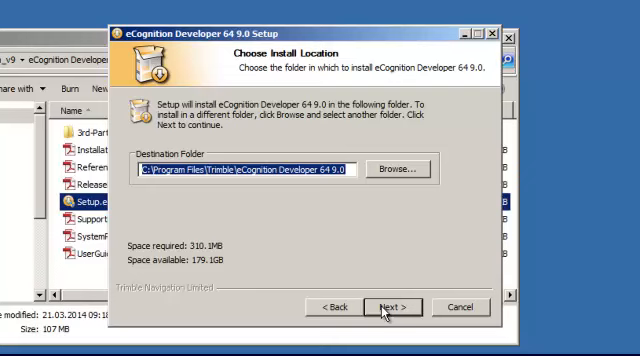
{"action": "left_click", "coordinate": [391, 306]}
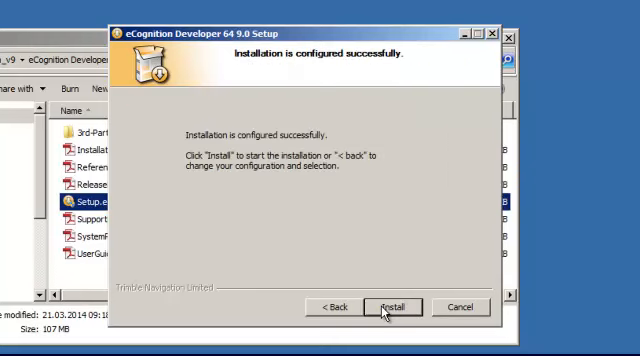
{"action": "left_click", "coordinate": [392, 307]}
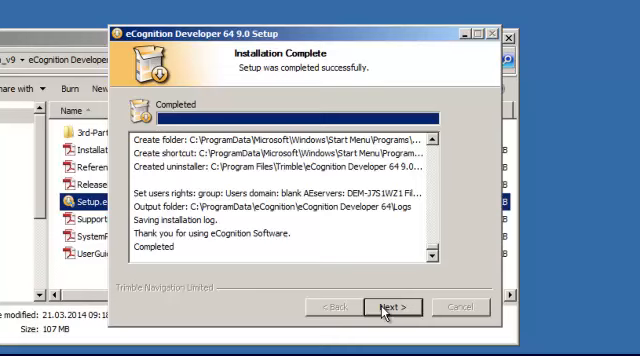
{"action": "left_click", "coordinate": [385, 307]}
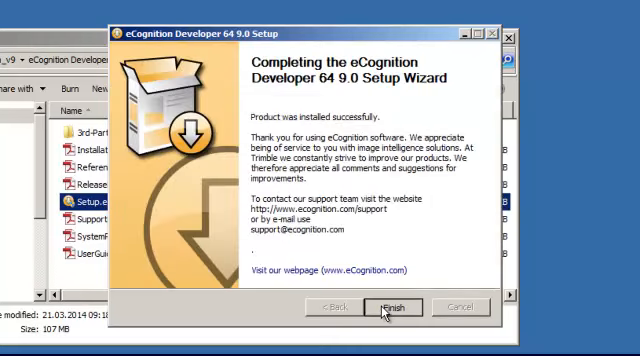
{"action": "left_click", "coordinate": [390, 307]}
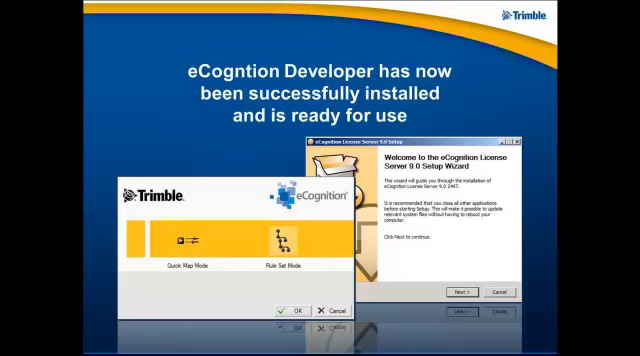